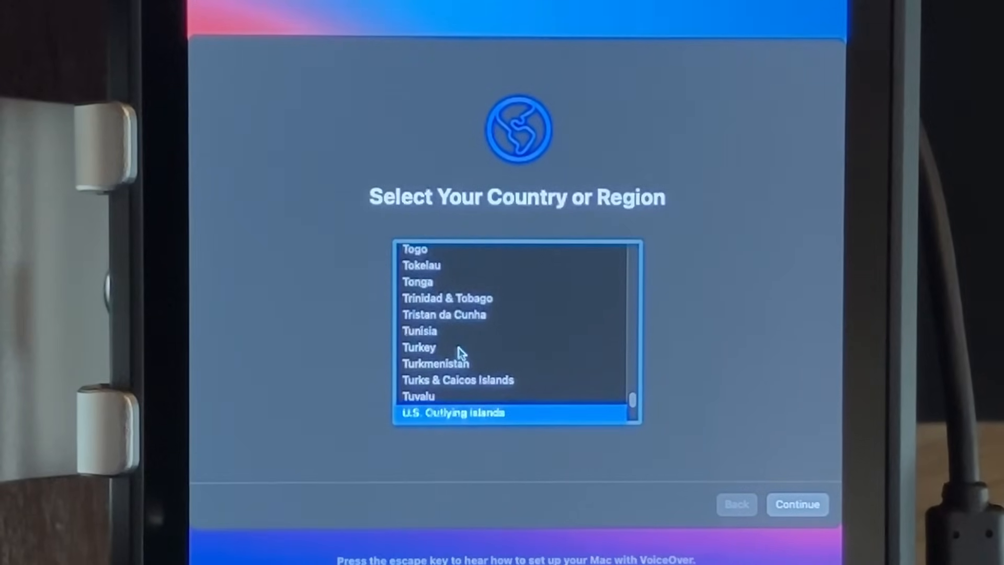
Choose United States as the region and accept the suggested language settings.
{"action": "scroll", "scroll_direction": "down", "scroll_amount": 3}
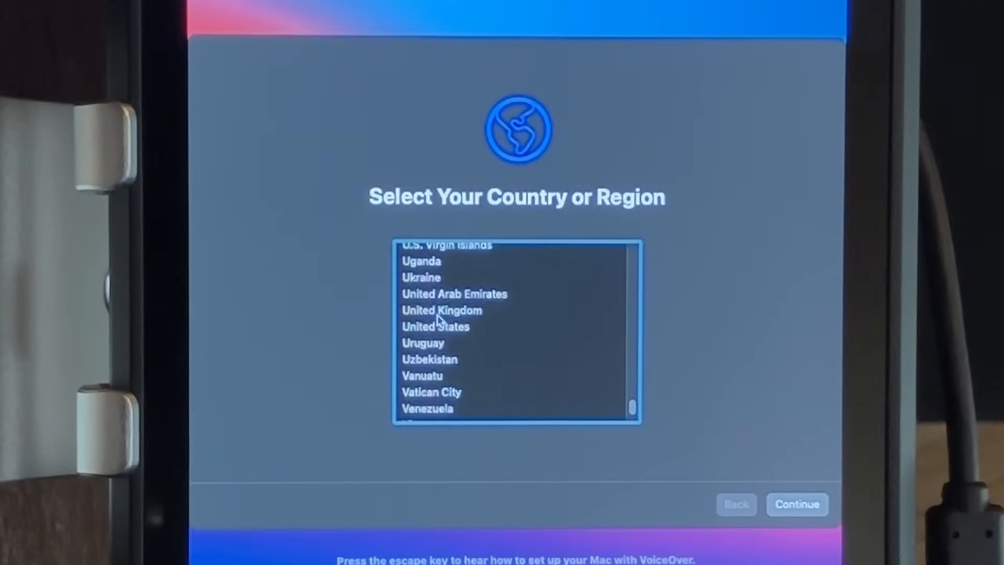
{"action": "left_click", "coordinate": [797, 504]}
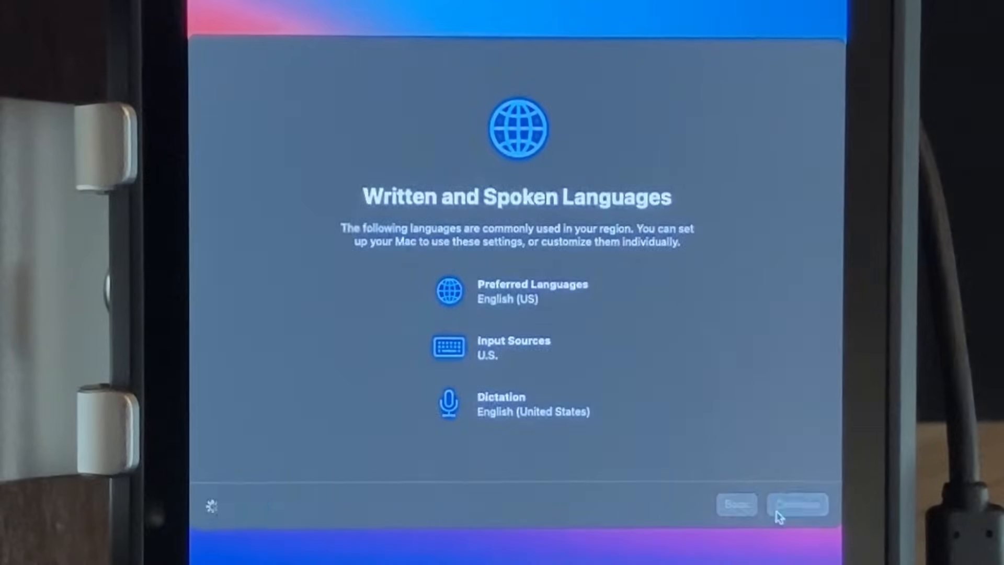
{"action": "left_click", "coordinate": [796, 504]}
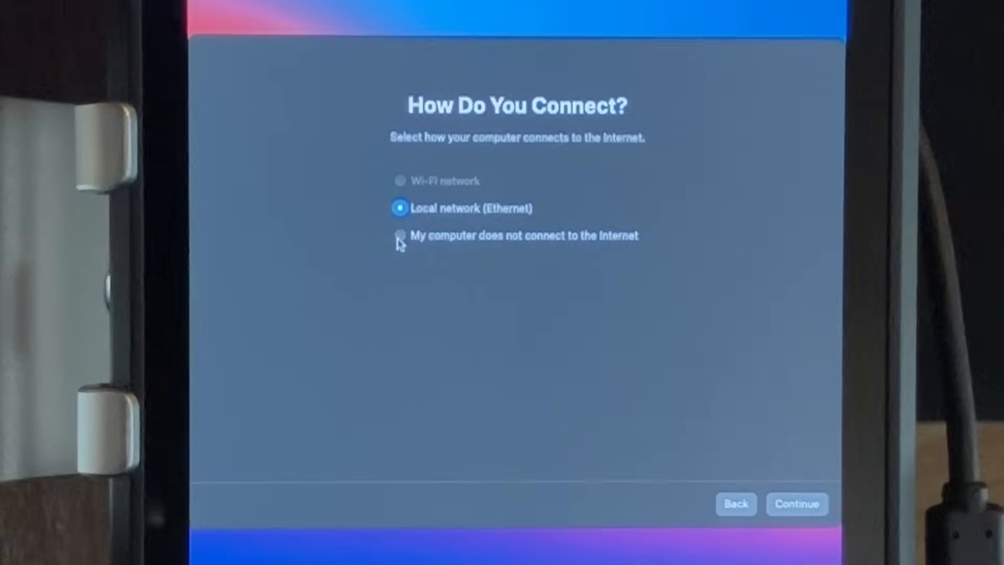
Continue setup with 'My computer does not connect to the Internet' chosen.
{"action": "left_click", "coordinate": [797, 504]}
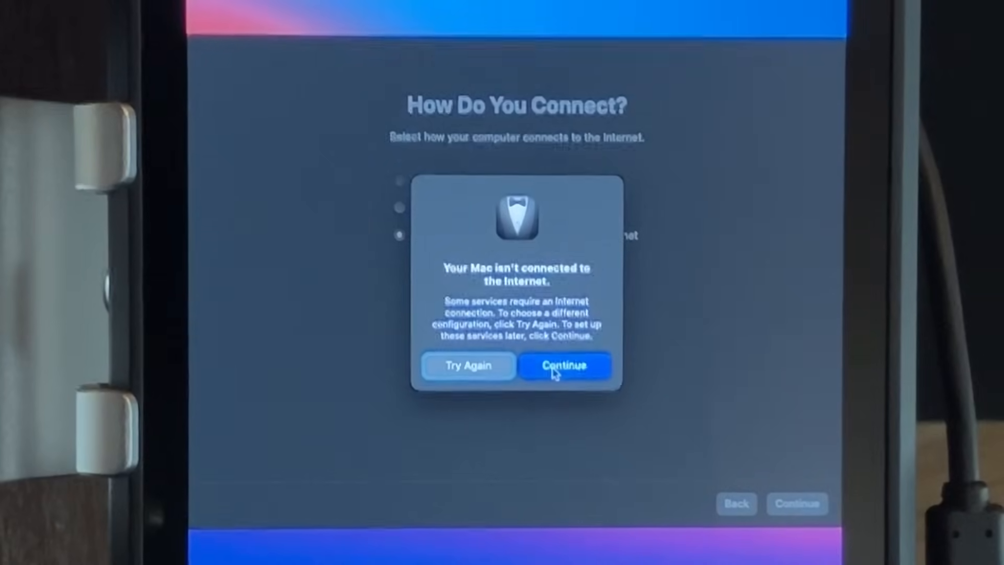
{"action": "left_click", "coordinate": [564, 365]}
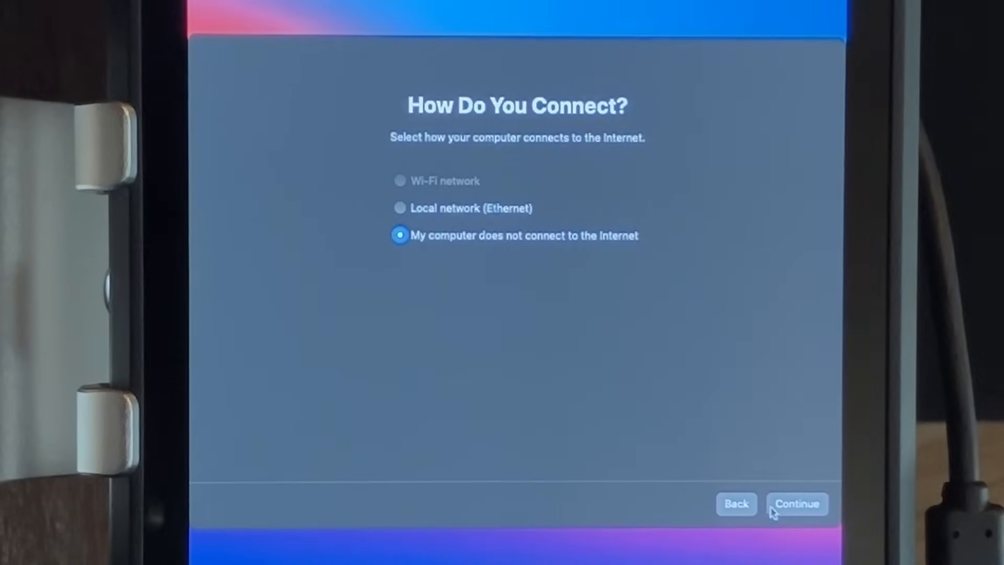
{"action": "mouse_move", "coordinate": [420, 323]}
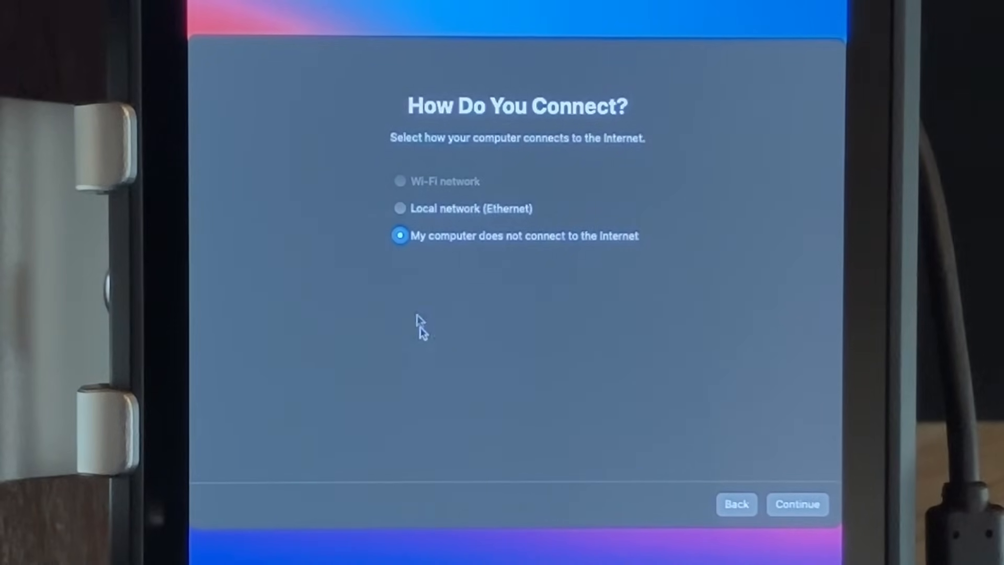
{"action": "left_click", "coordinate": [796, 504]}
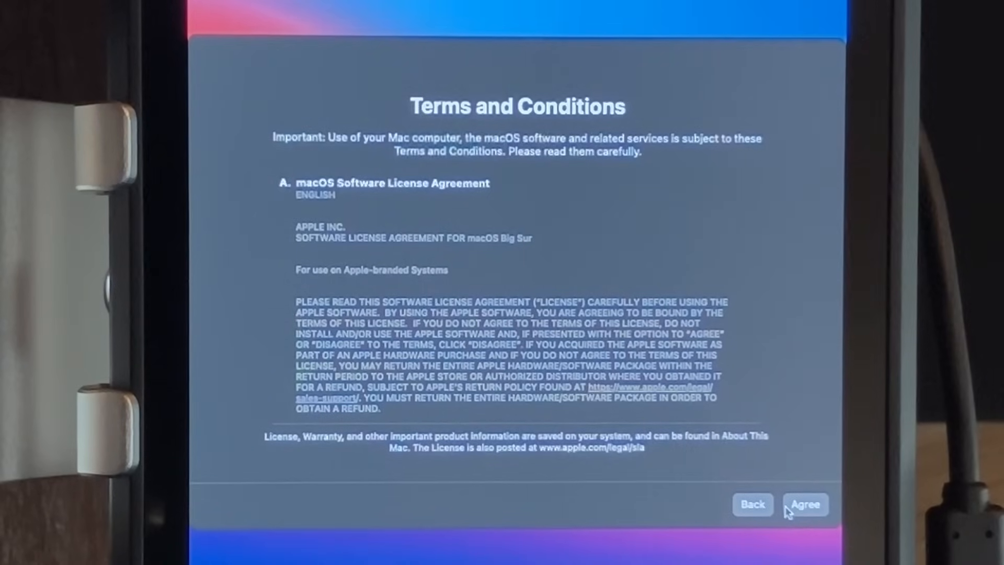
Agree to the macOS licence agreement and confirm.
{"action": "left_click", "coordinate": [806, 504]}
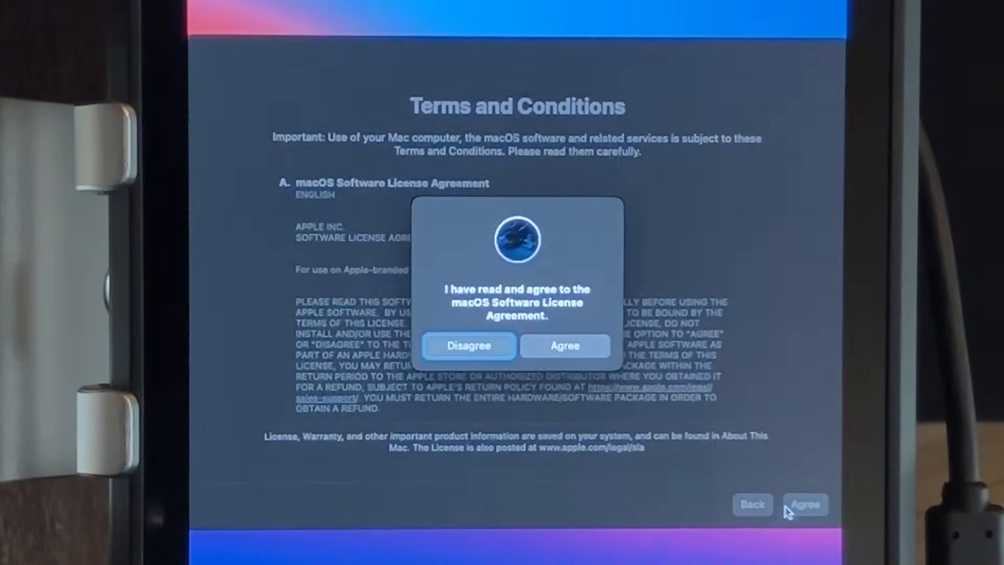
{"action": "mouse_move", "coordinate": [564, 362]}
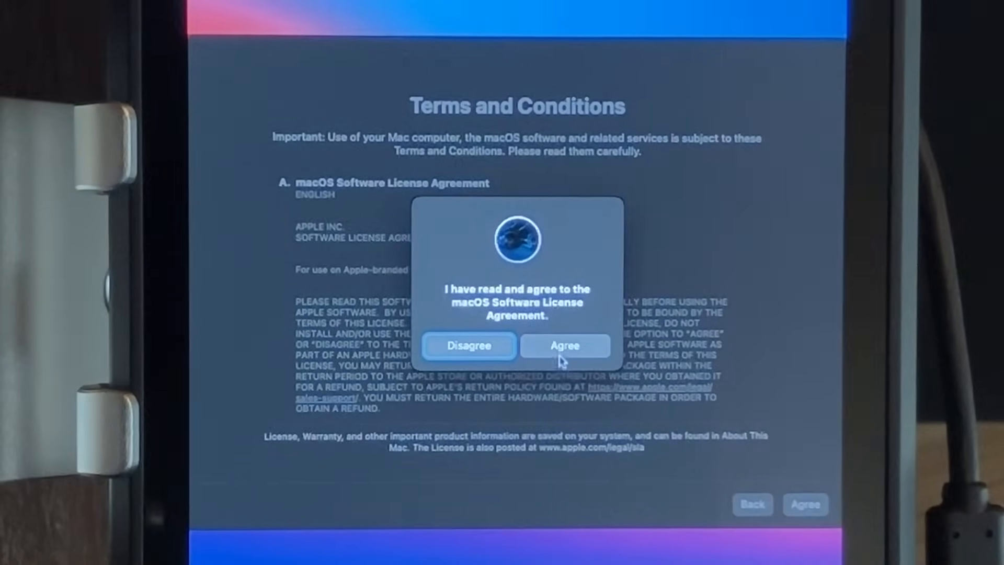
{"action": "left_click", "coordinate": [563, 345]}
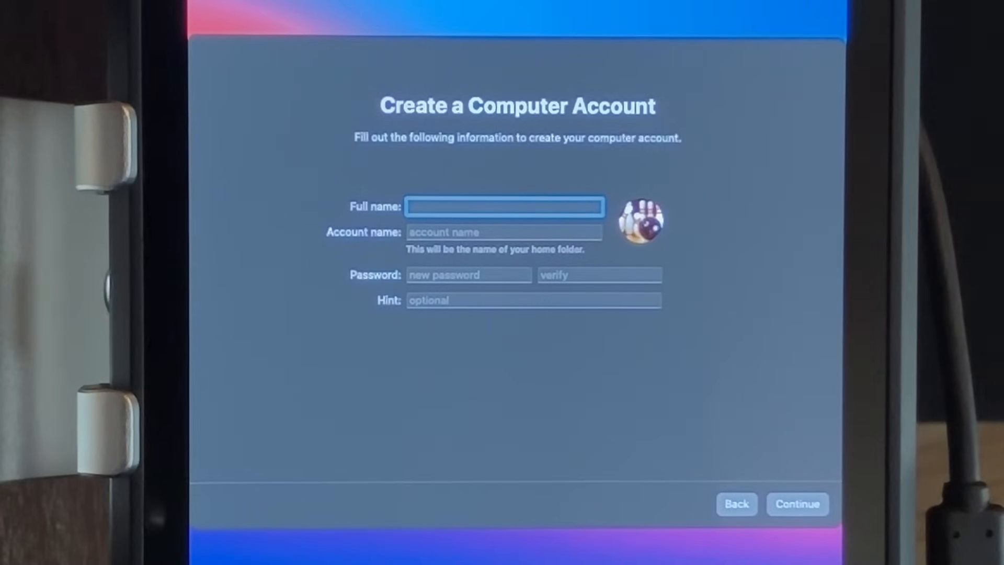
Create the local account with the full name 'Steam Jo'.
{"action": "type", "text": "Steam Jobs"}
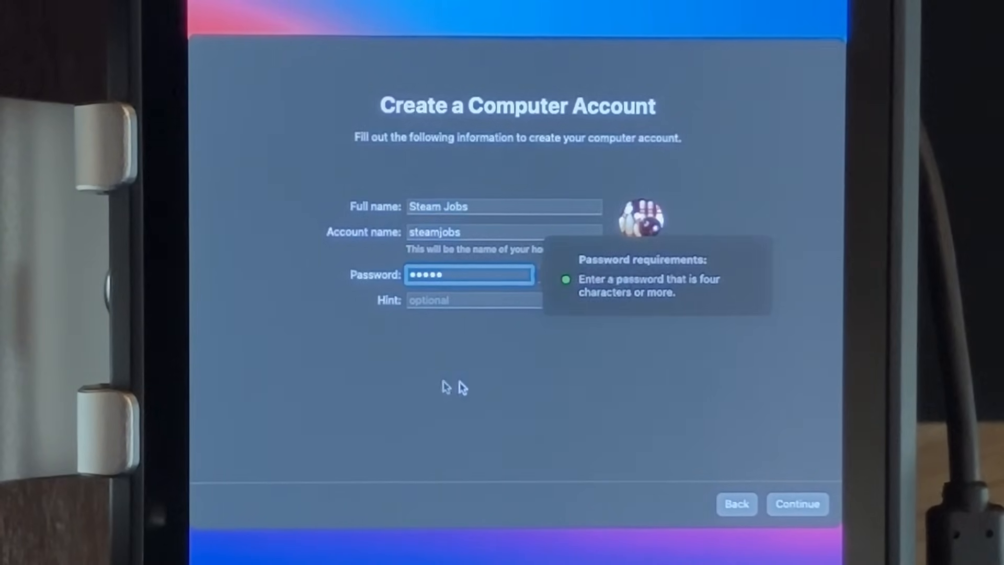
{"action": "left_click", "coordinate": [797, 505]}
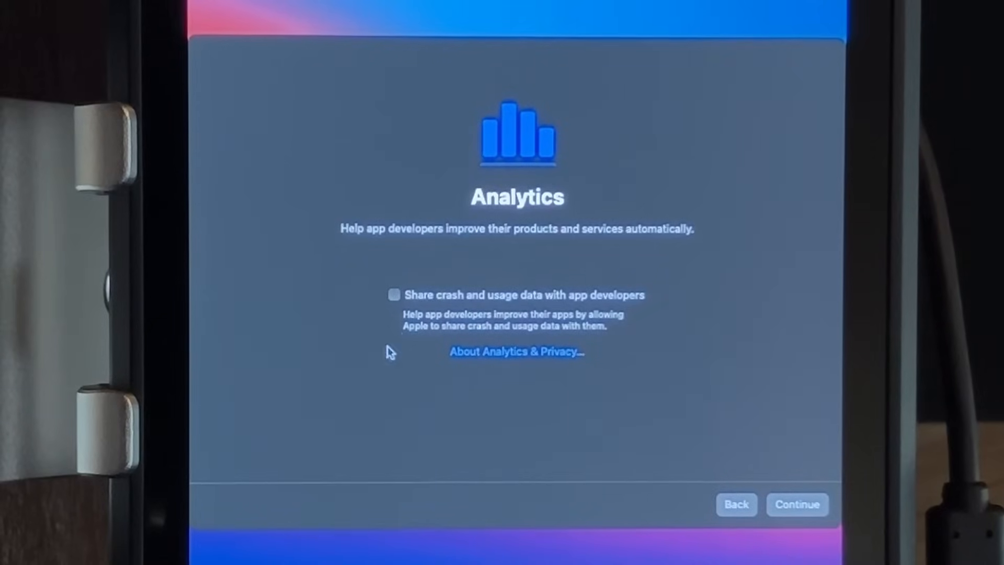
Get past Analytics, Screen Time and Siri with nothing enabled, reaching the desktop.
{"action": "left_click", "coordinate": [797, 504]}
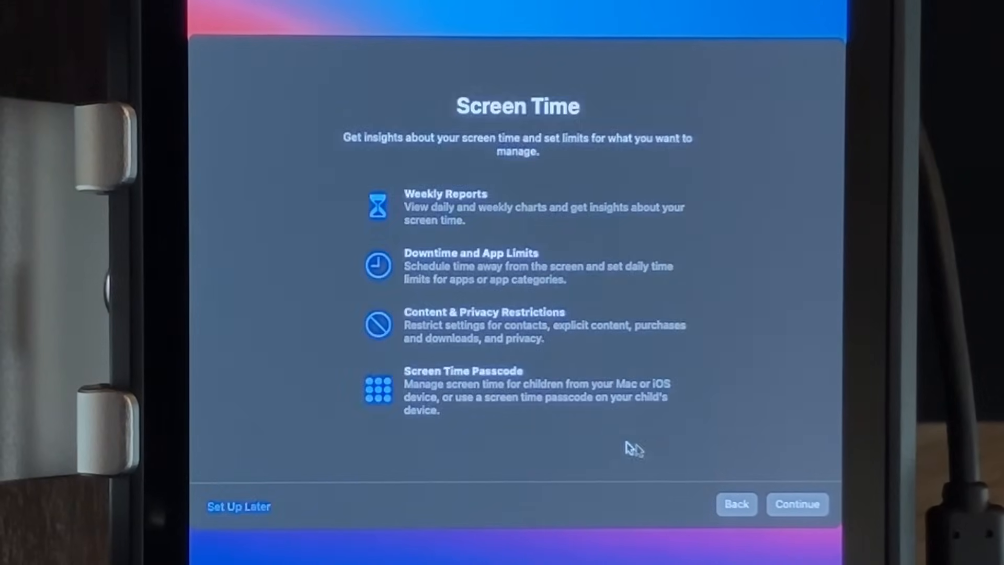
{"action": "mouse_move", "coordinate": [573, 429]}
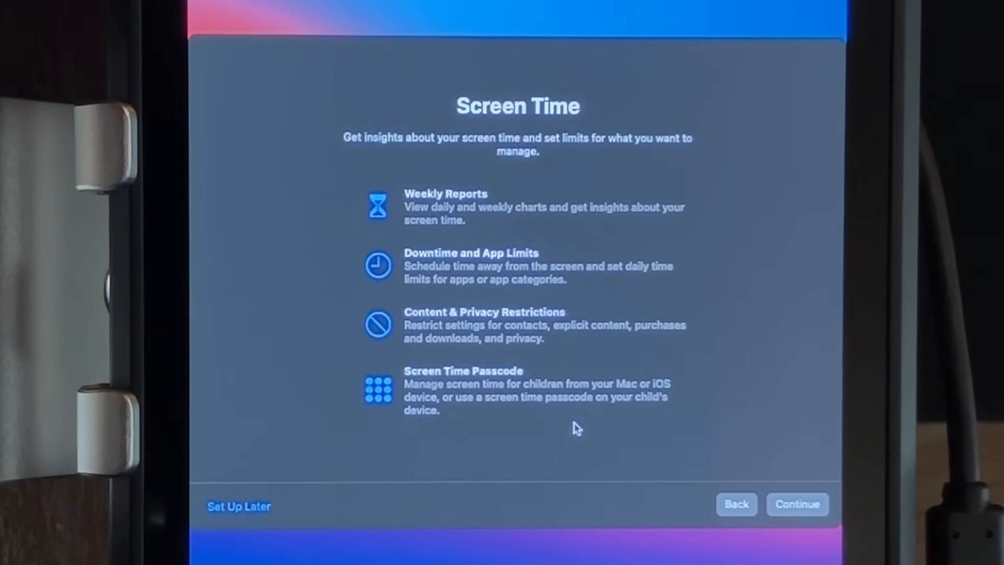
{"action": "mouse_move", "coordinate": [614, 432]}
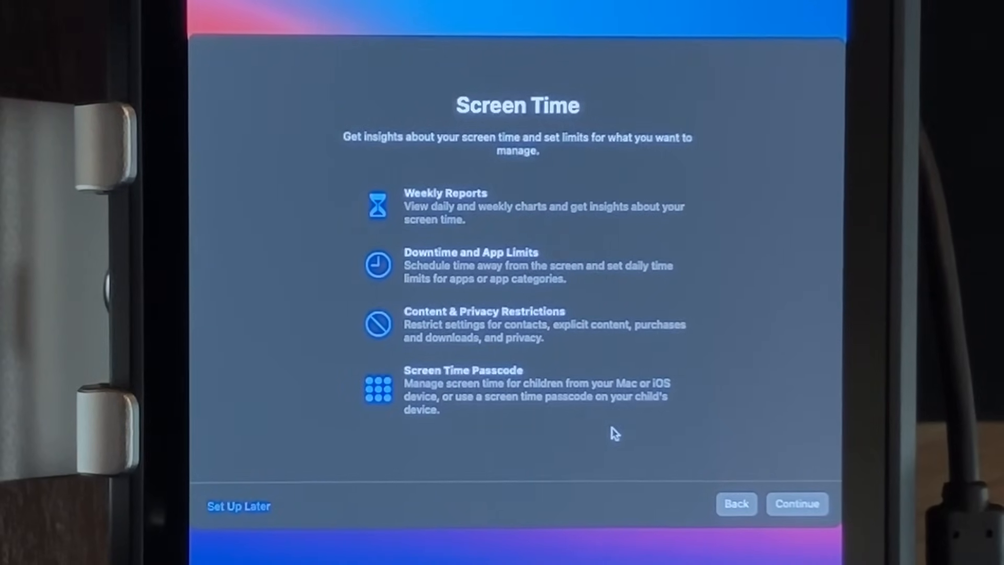
{"action": "left_click", "coordinate": [797, 503]}
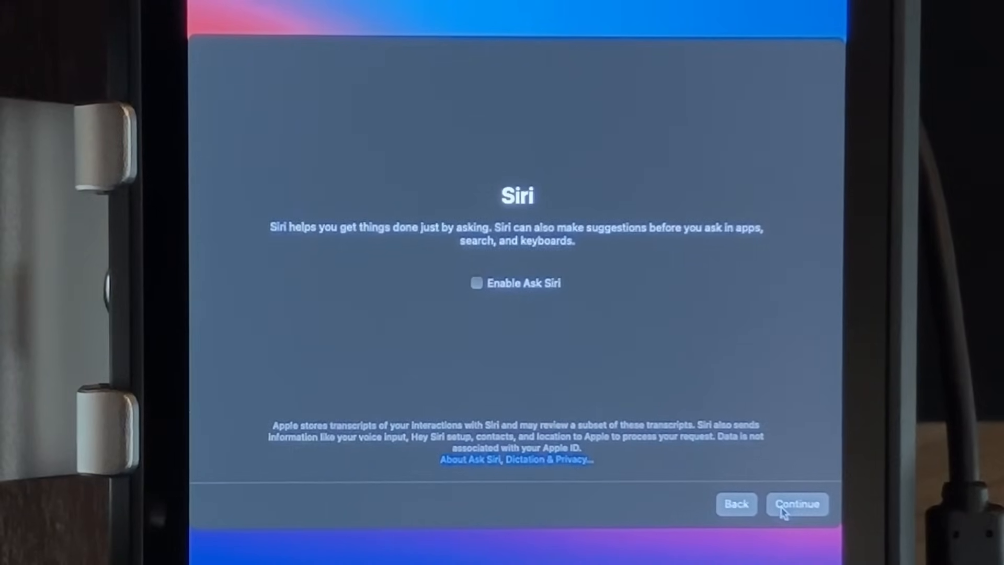
{"action": "left_click", "coordinate": [797, 503]}
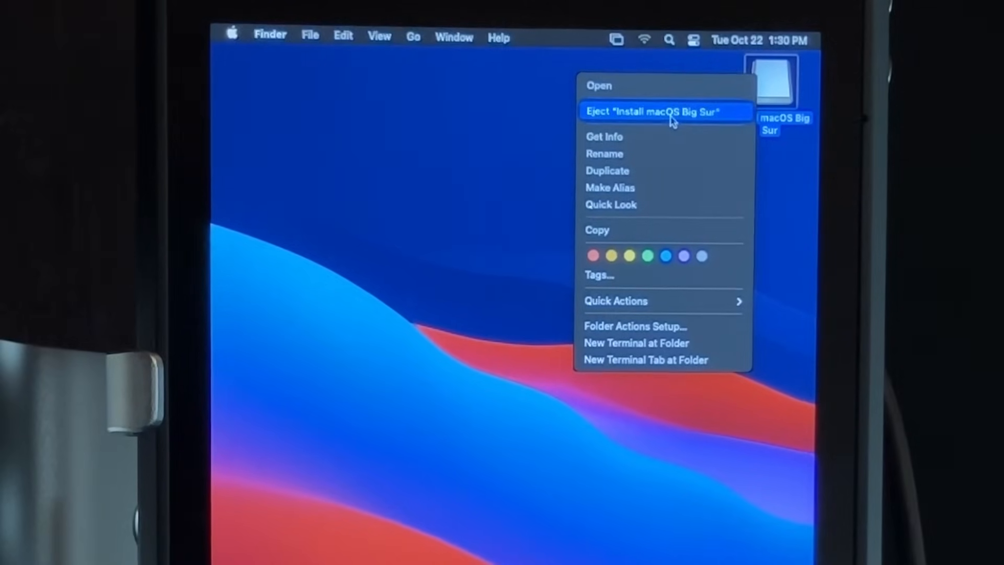
Eject the Install macOS Big Sur disk from the desktop.
{"action": "left_click", "coordinate": [653, 110]}
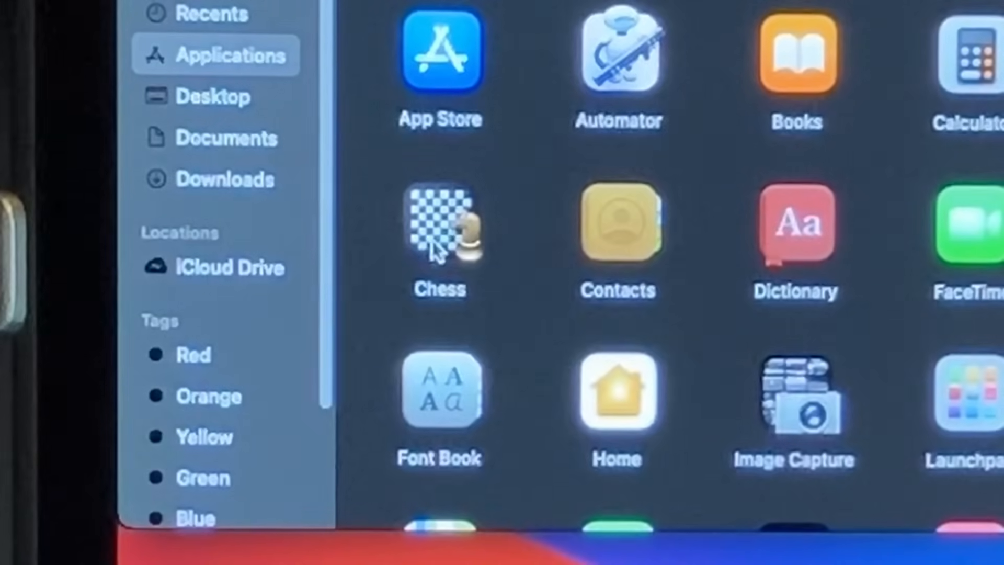
Launch Chess from the Applications folder and play a game.
{"action": "double_click", "coordinate": [440, 221]}
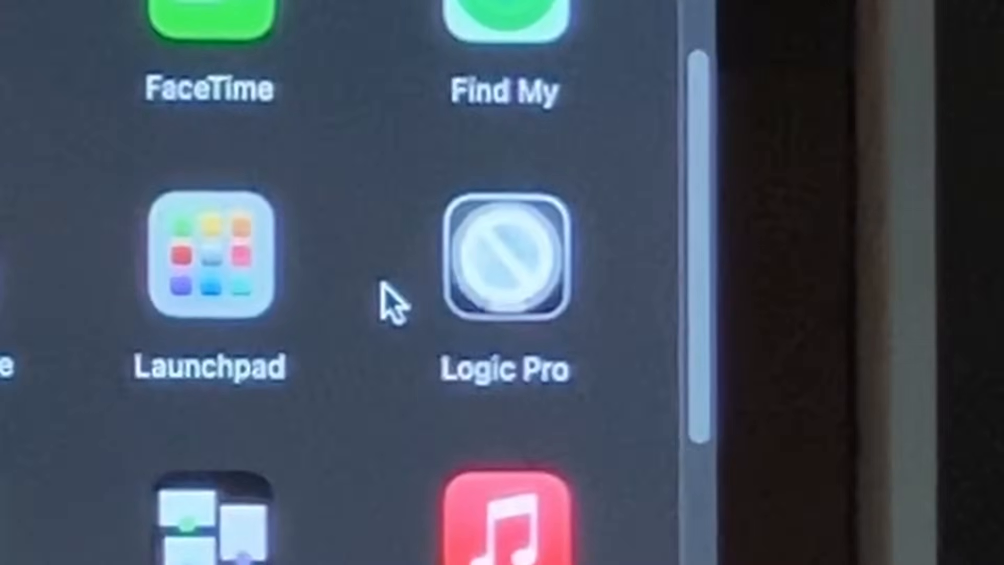
Try launching the incompatible Logic Pro and dismiss the Big Sur version warnings.
{"action": "double_click", "coordinate": [506, 269]}
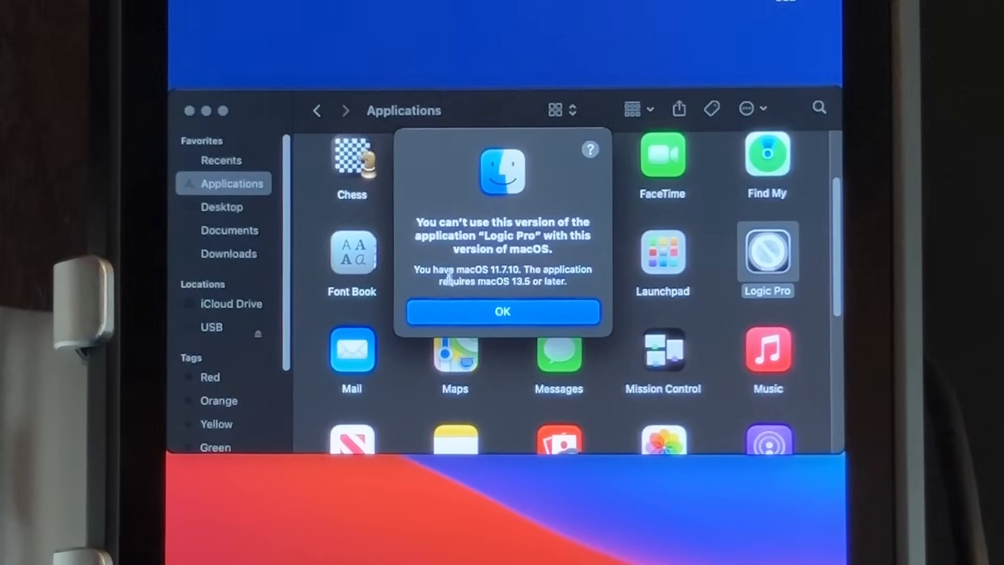
{"action": "mouse_move", "coordinate": [480, 332]}
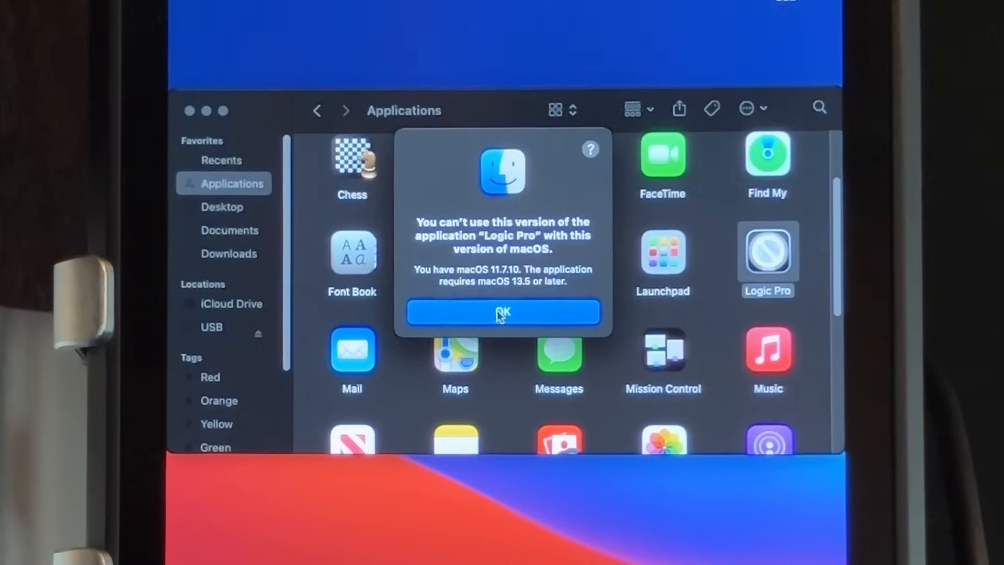
{"action": "left_click", "coordinate": [503, 313]}
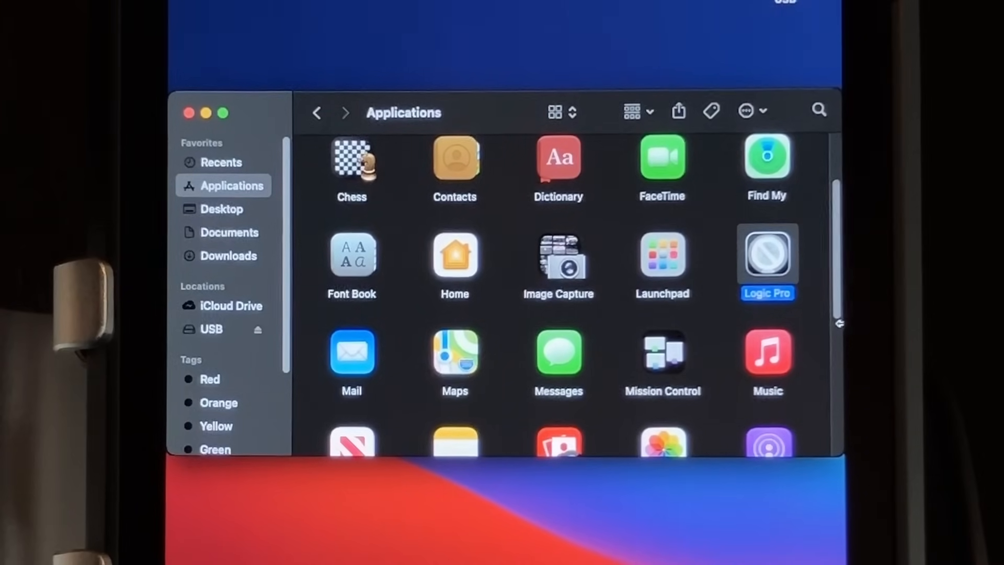
{"action": "double_click", "coordinate": [767, 256]}
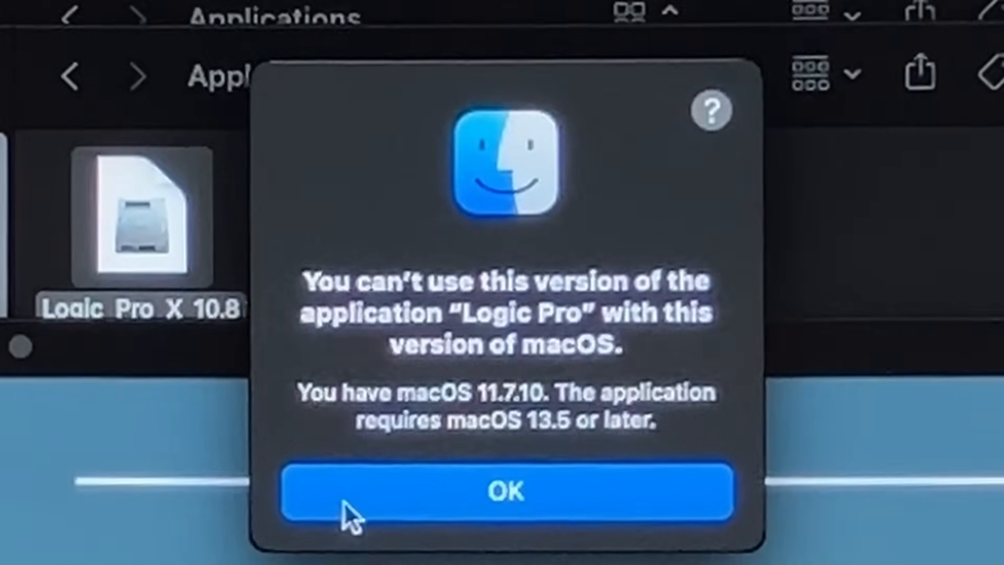
{"action": "left_click", "coordinate": [506, 491]}
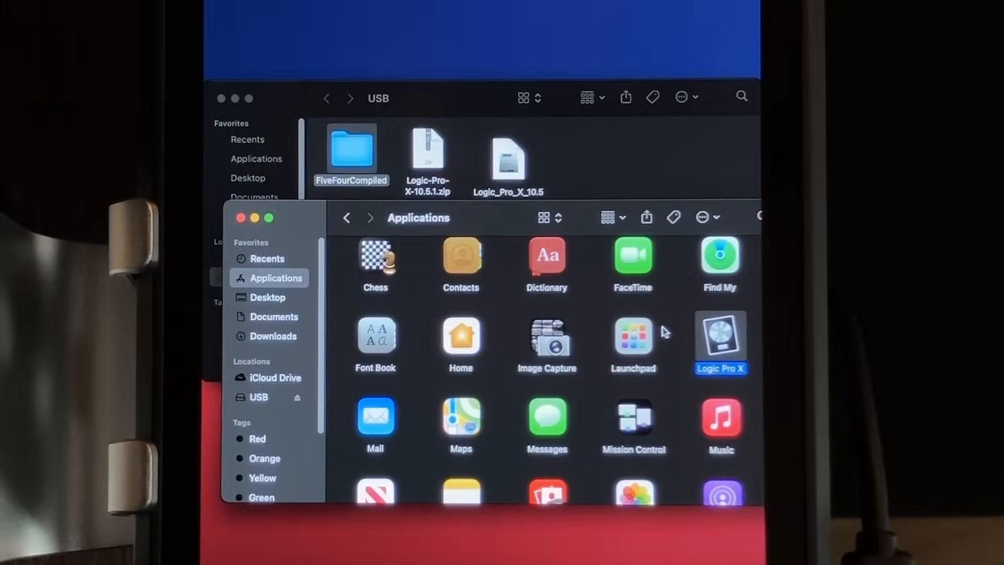
Launch Logic Pro X copied from the USB drive into Applications.
{"action": "double_click", "coordinate": [718, 335]}
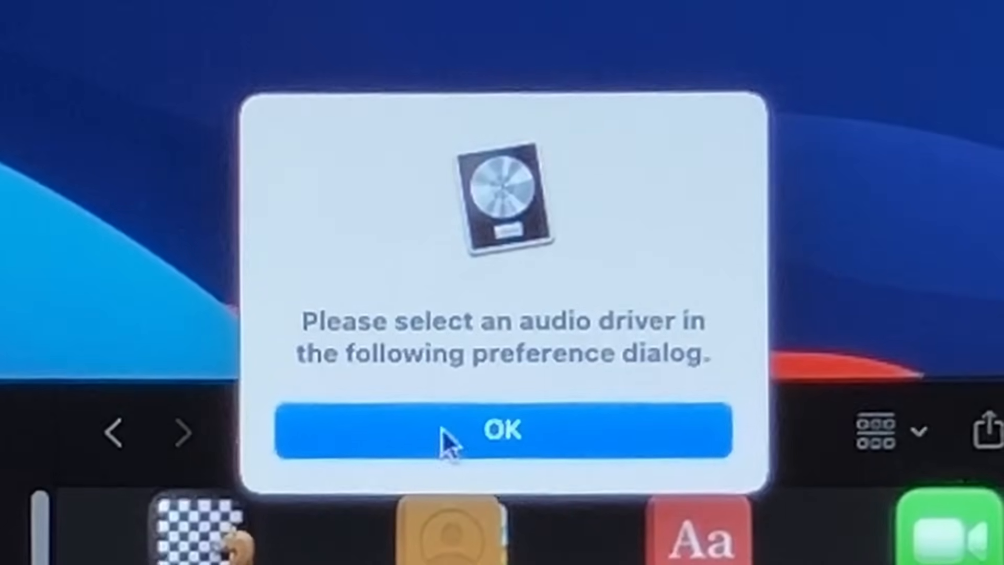
Set audio output to Scarlett 4i4 USB and view the FiveFourCompiled project tracks.
{"action": "left_click", "coordinate": [503, 429]}
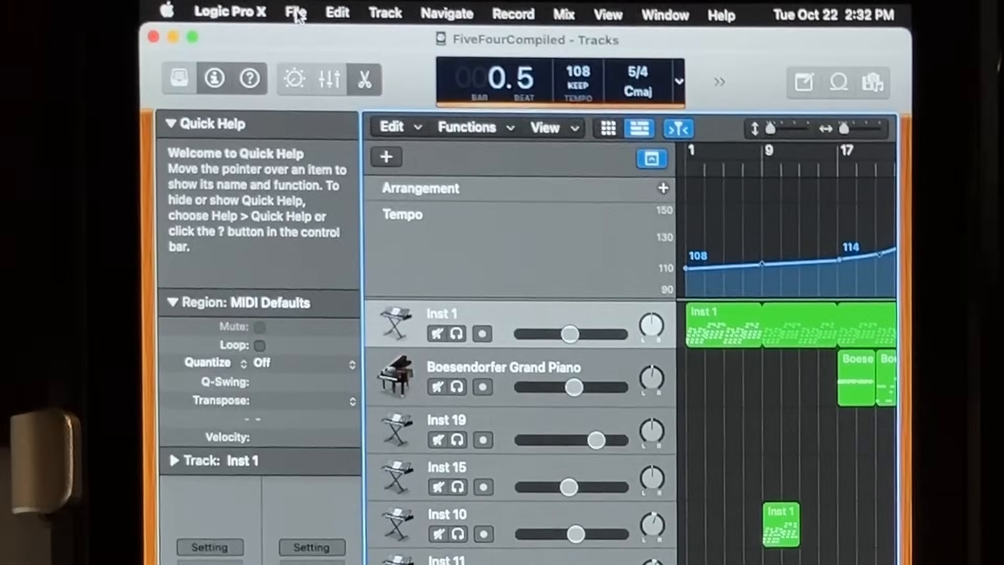
{"action": "left_click", "coordinate": [335, 11]}
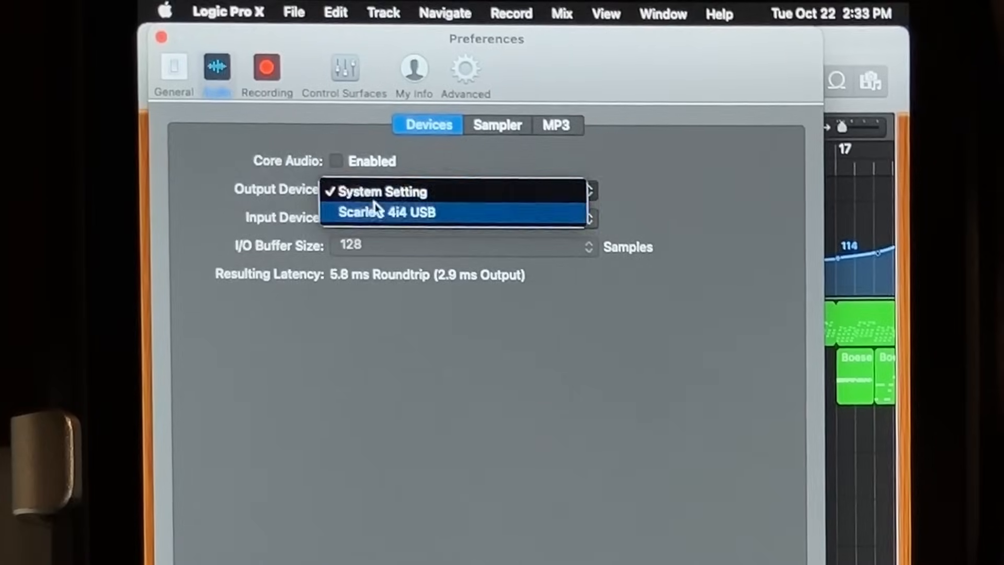
{"action": "left_click", "coordinate": [386, 213]}
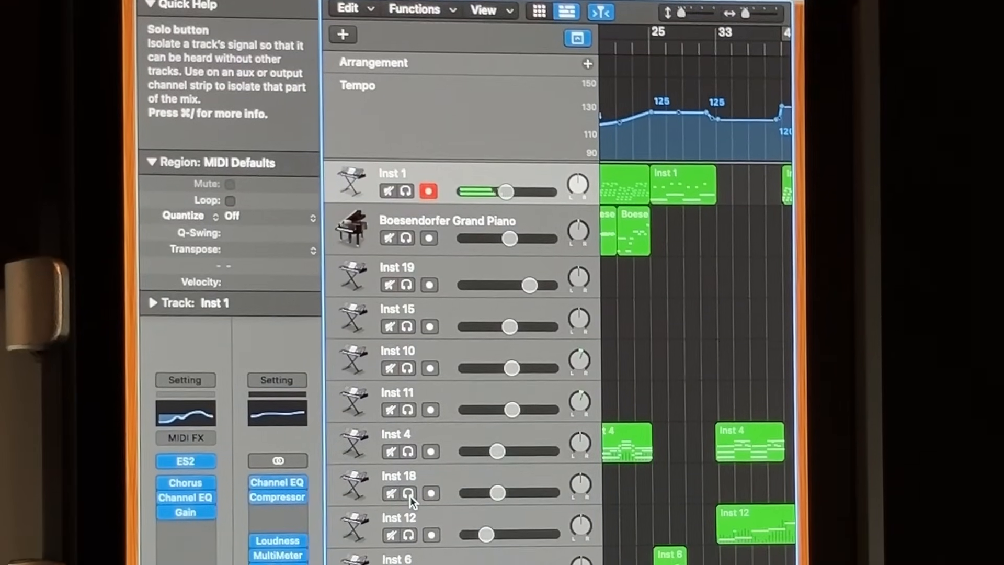
{"action": "scroll", "scroll_direction": "down", "scroll_amount": 3}
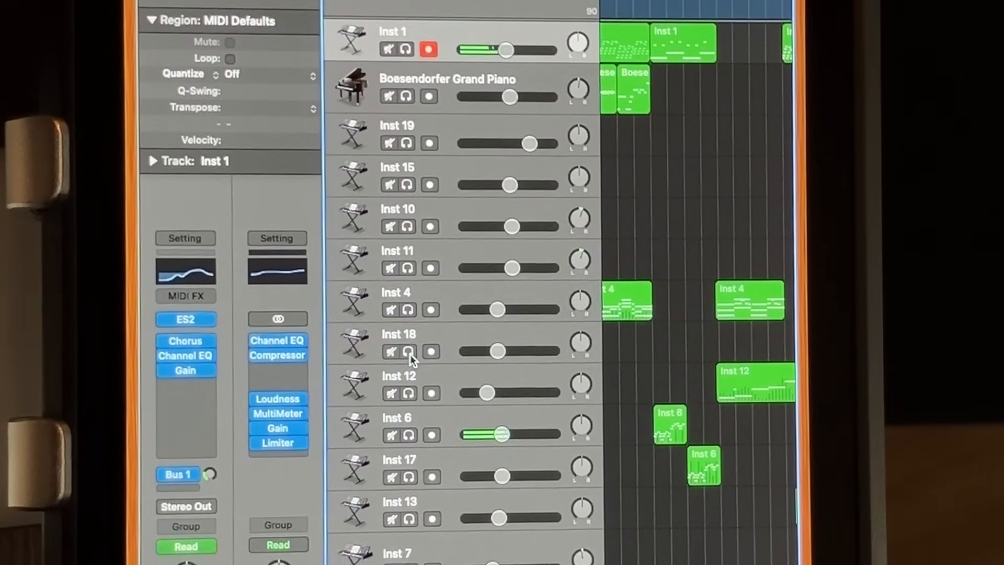